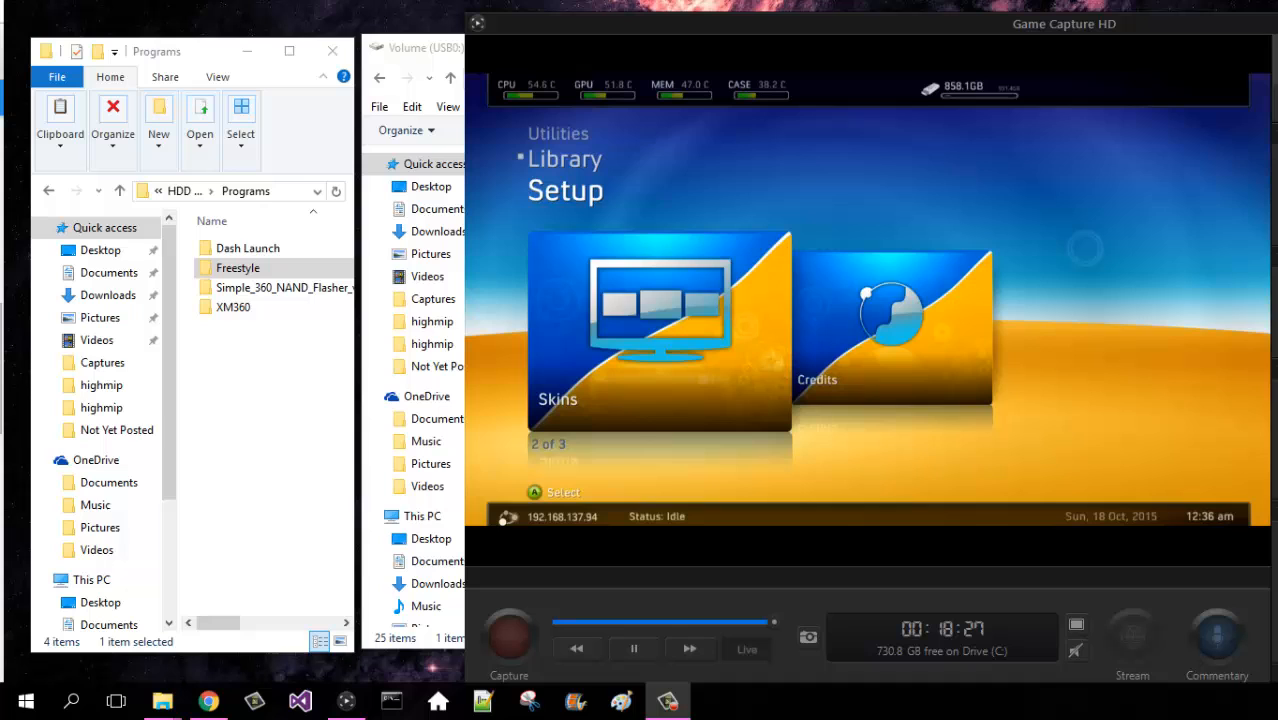
mouse_move(440, 52)
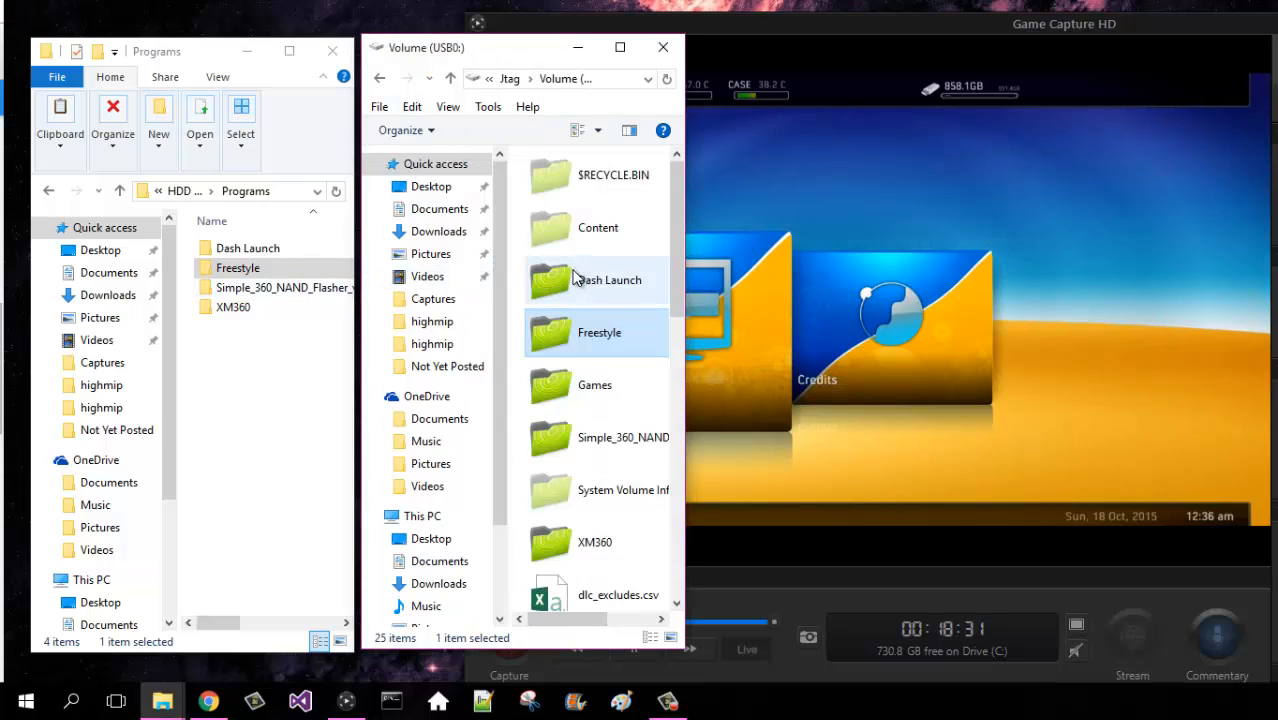
mouse_move(548, 270)
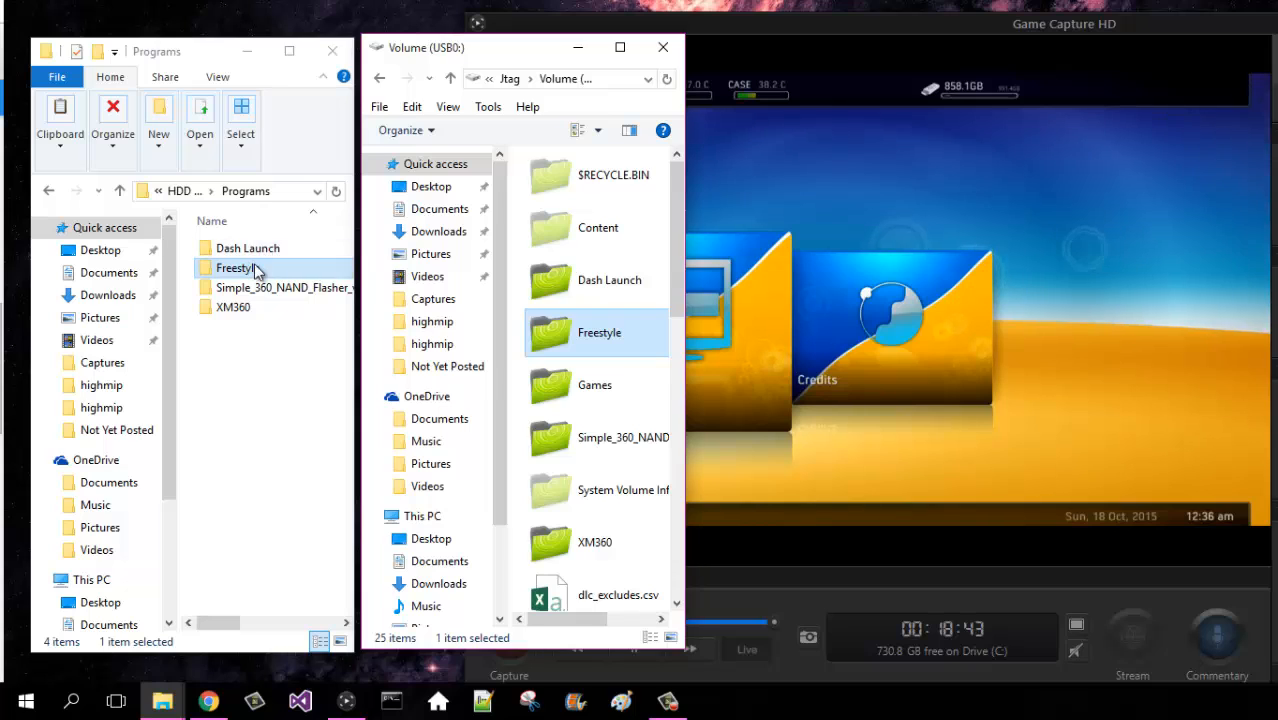
Copy the Freestyle folder from Programs into the root of Volume (USB0)
double_click(238, 268)
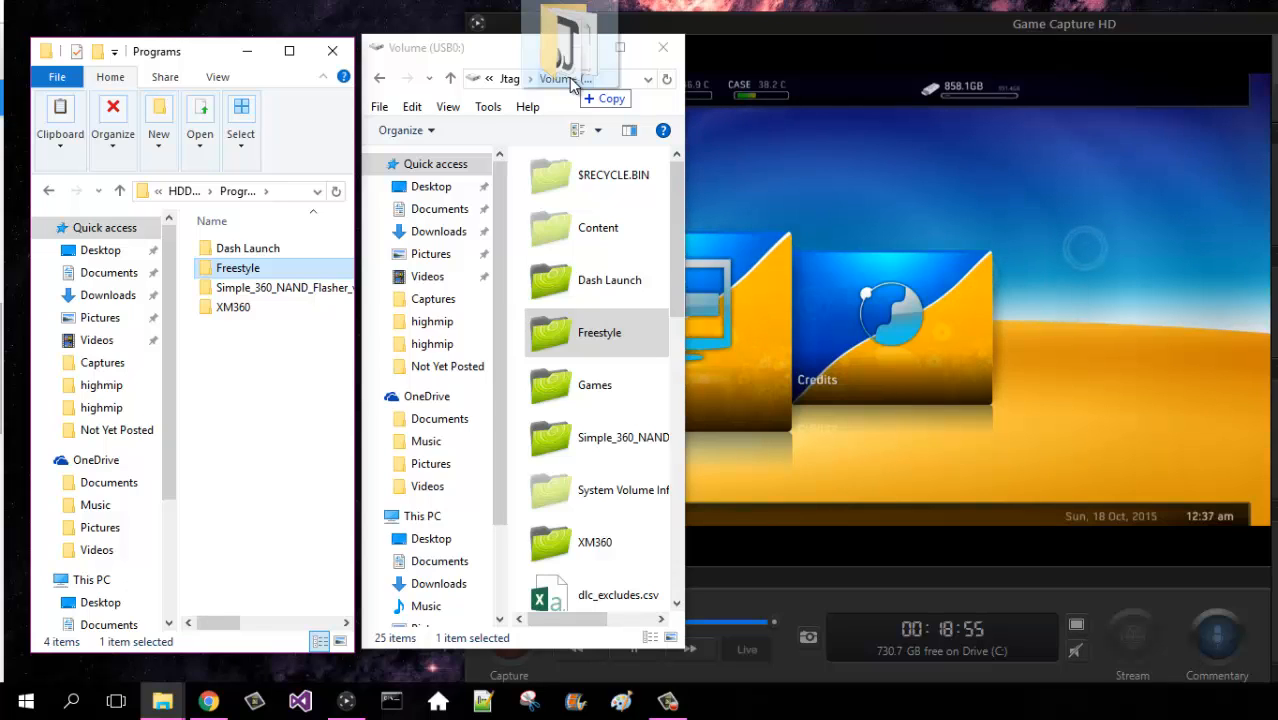
mouse_move(556, 106)
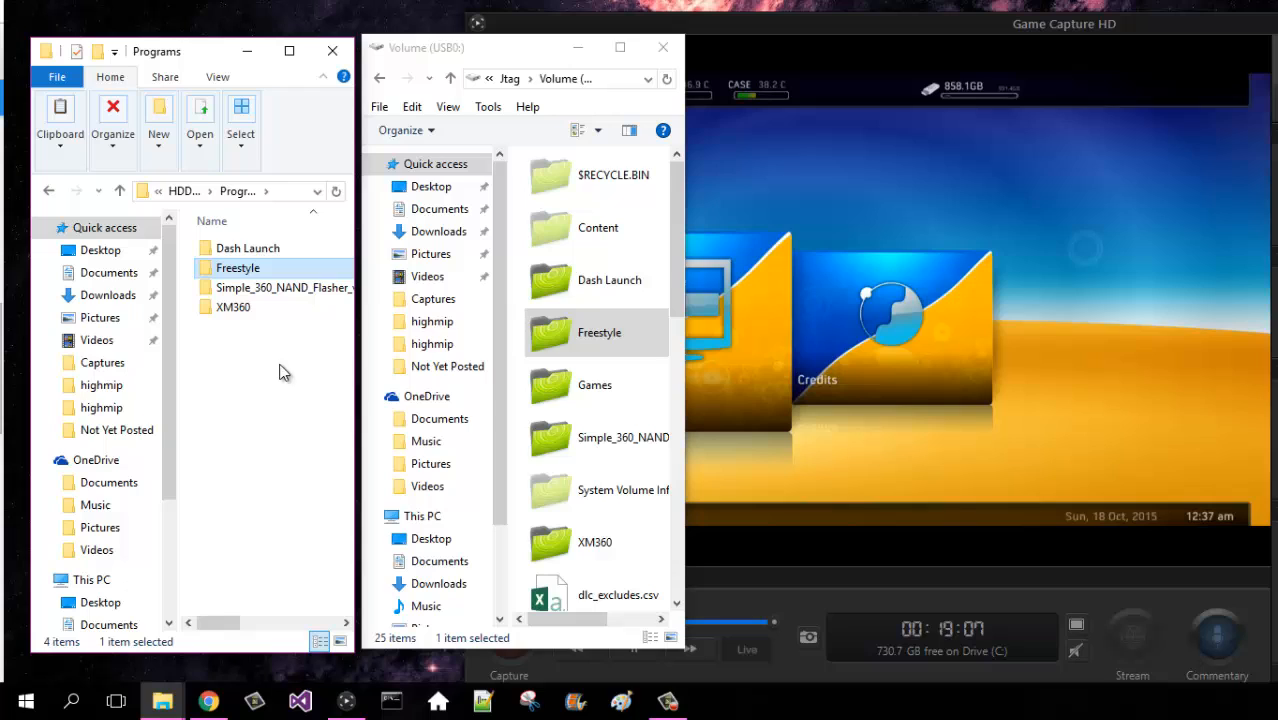
mouse_move(338, 450)
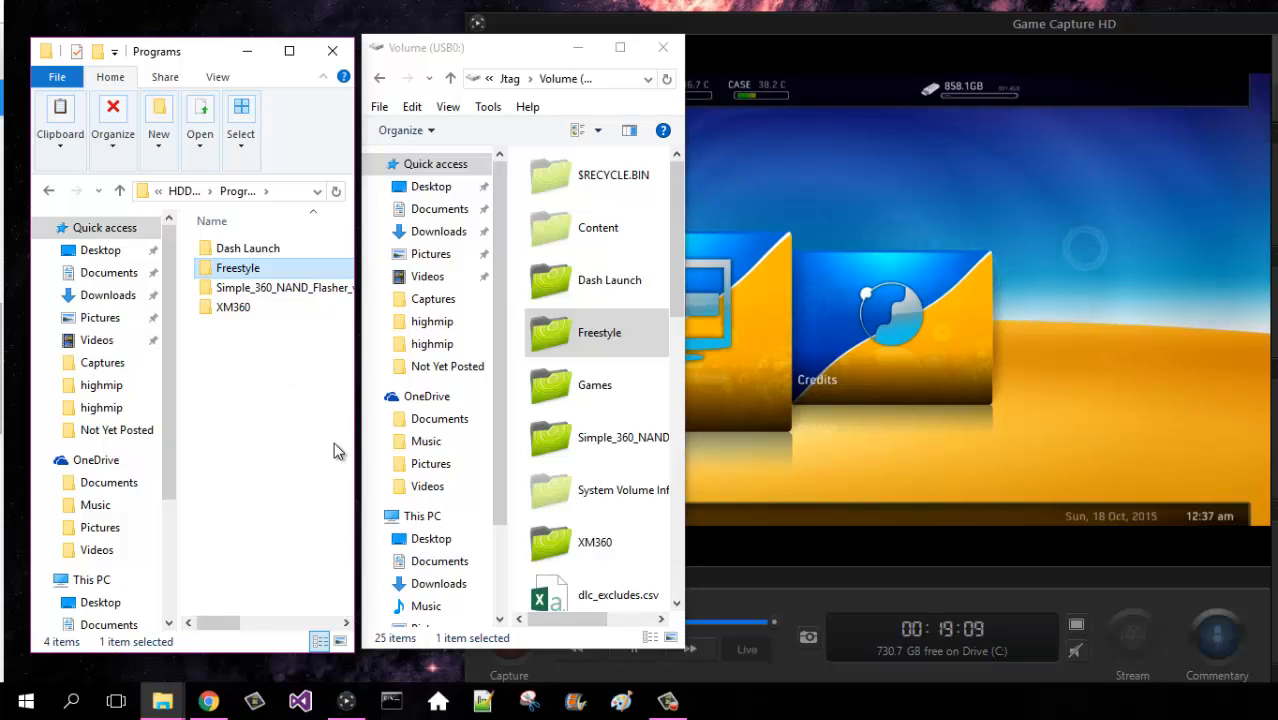